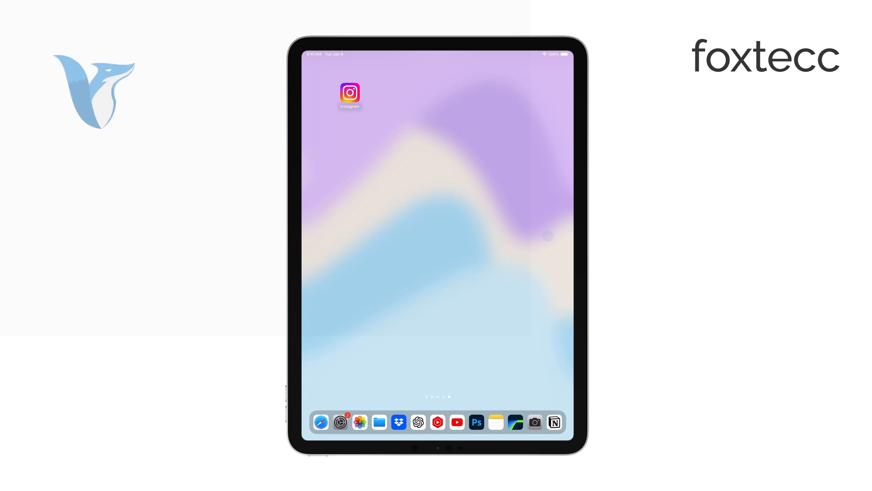
- Swipe the Home Screen to reach Settings and open the Messages page
scroll(left, 3)
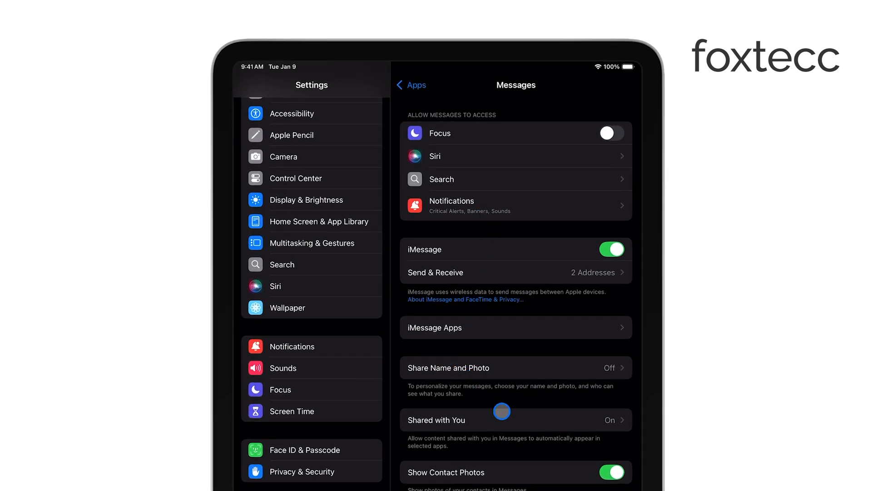
- Scroll through the Messages settings, then leave Settings for the App Store's Today page
scroll(down, 3)
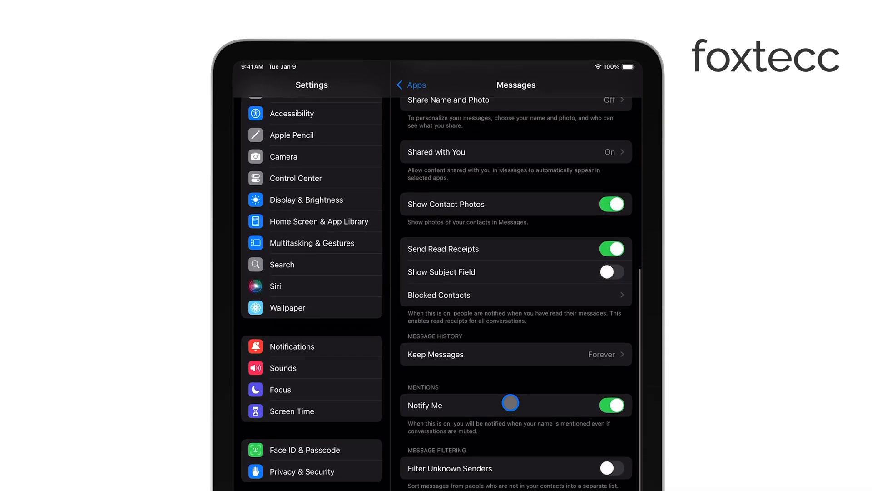
scroll(down, 3)
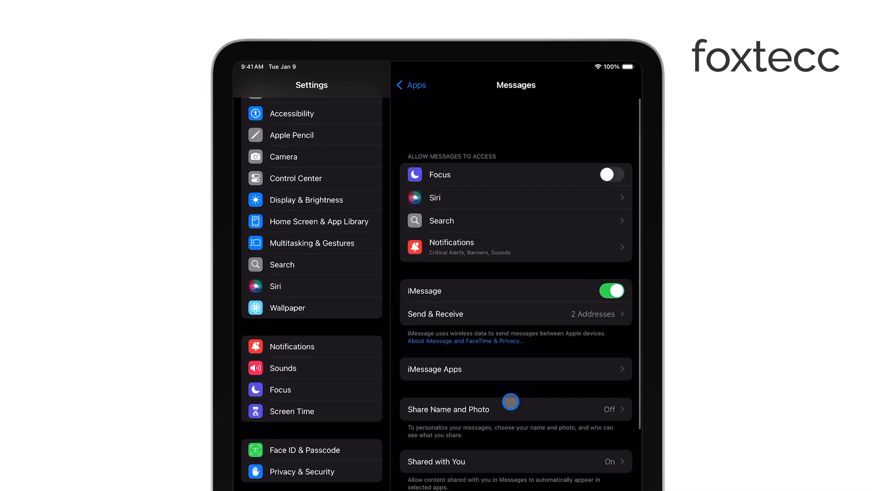
scroll(down, 3)
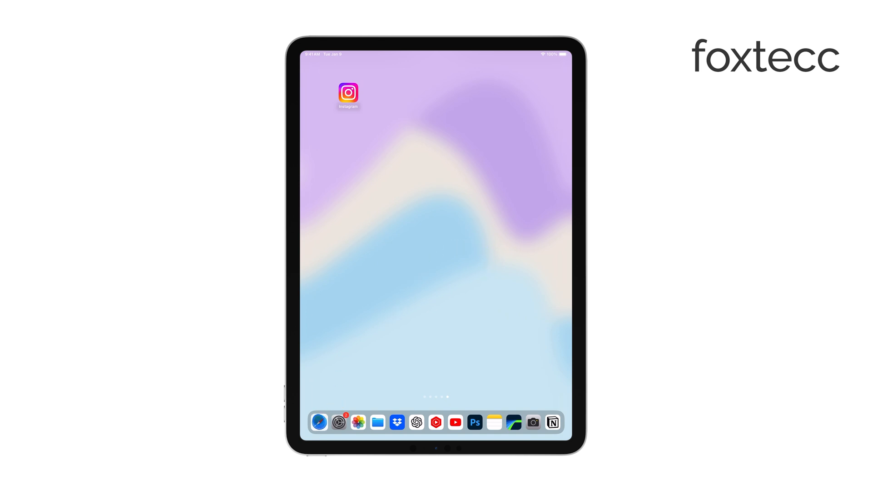
drag(348, 92, 305, 93)
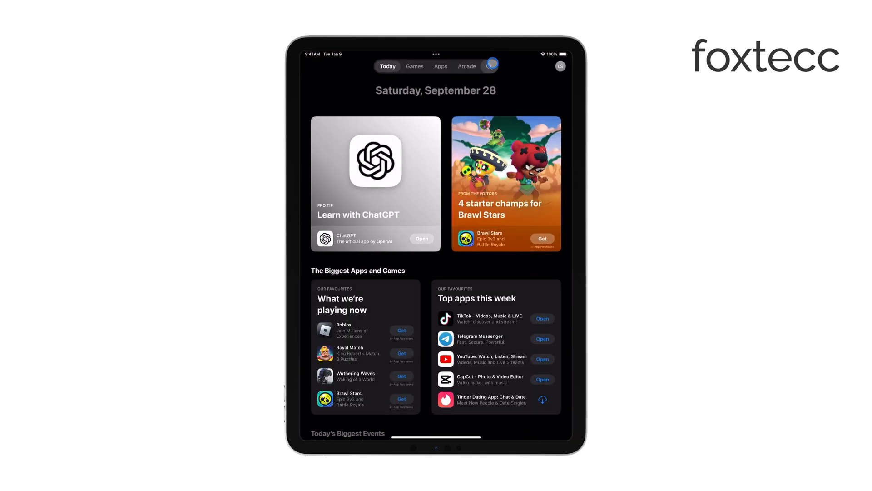
- Search the App Store for 'skype' and view and close Skype's first preview screenshot
click(491, 66)
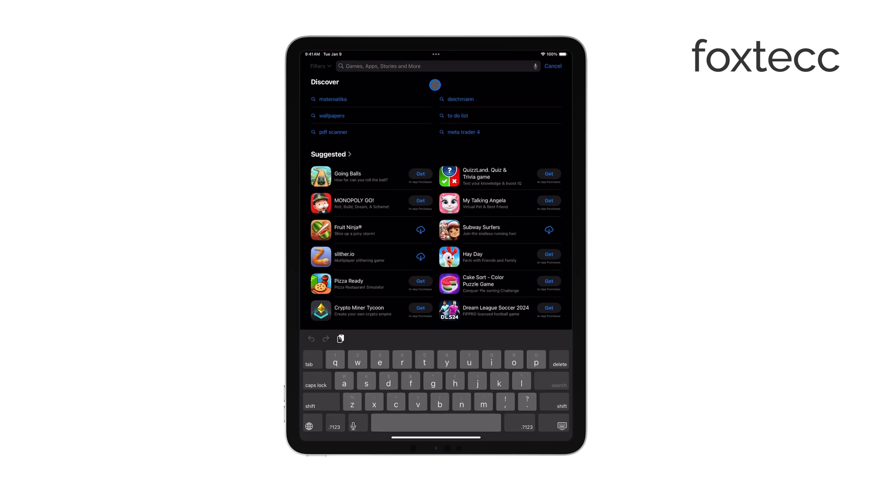
text(skyp)
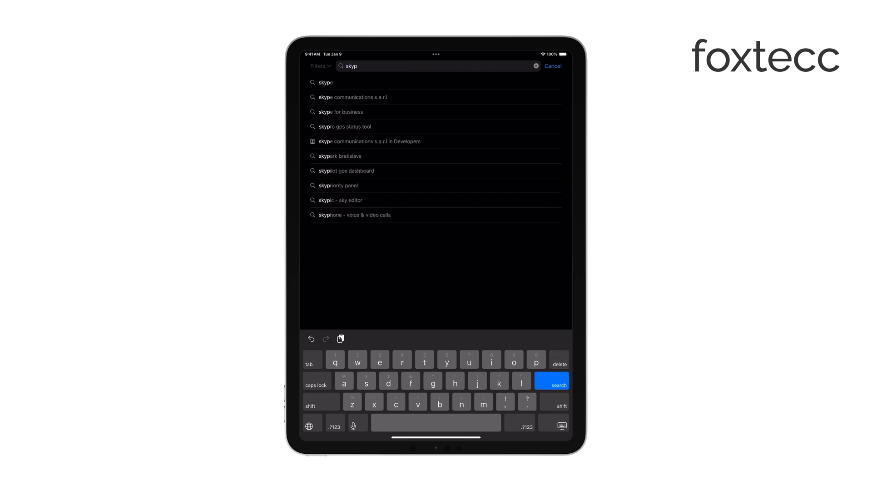
click(552, 382)
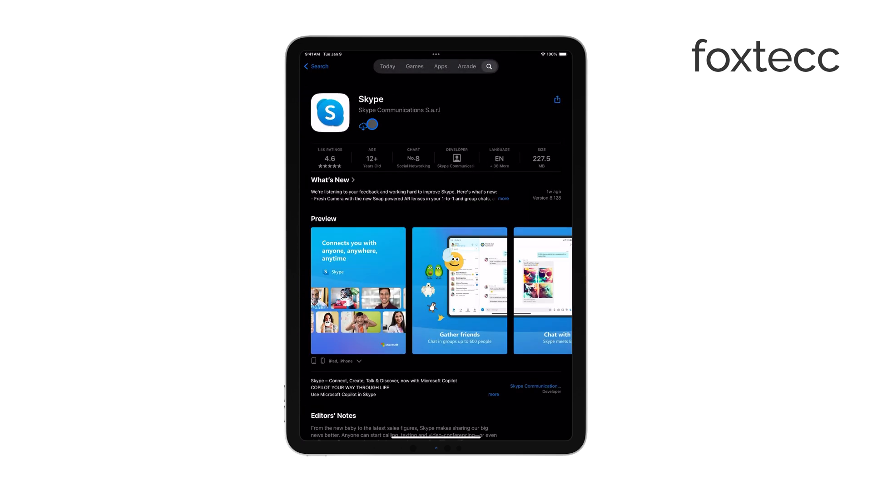
click(459, 290)
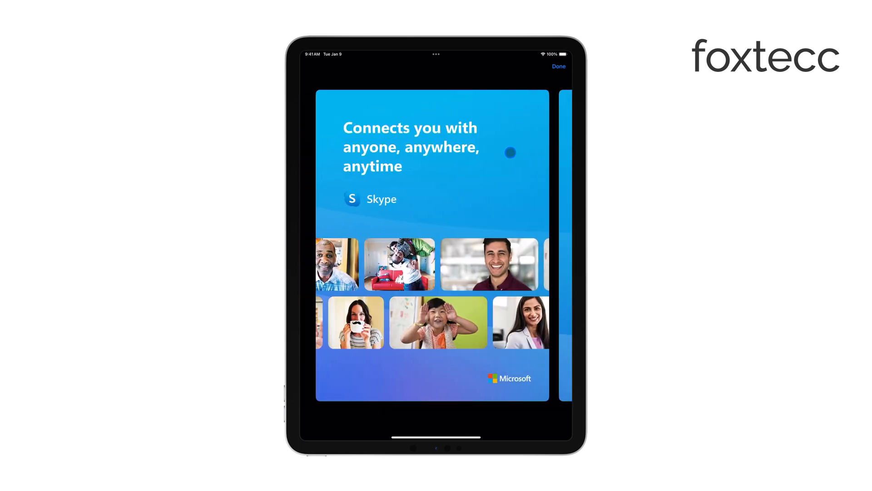
click(558, 67)
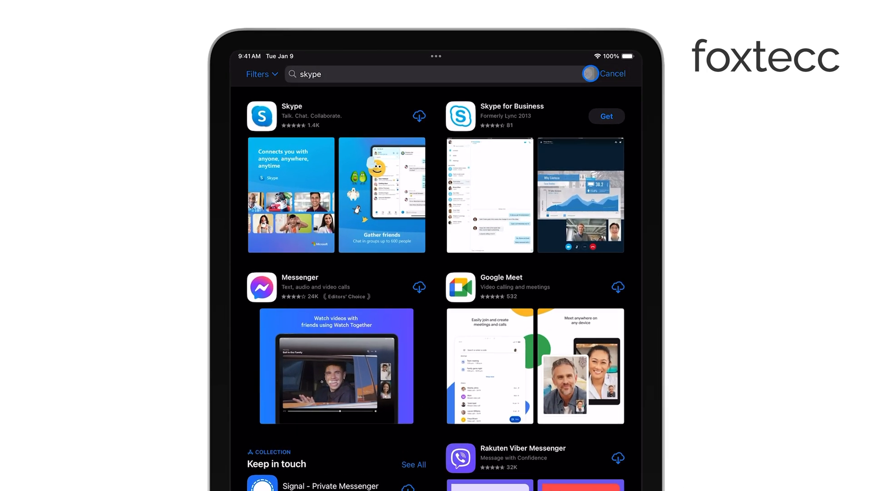
- Search 'google voice', scroll the Google Voice app page, and go back to results
text(goo)
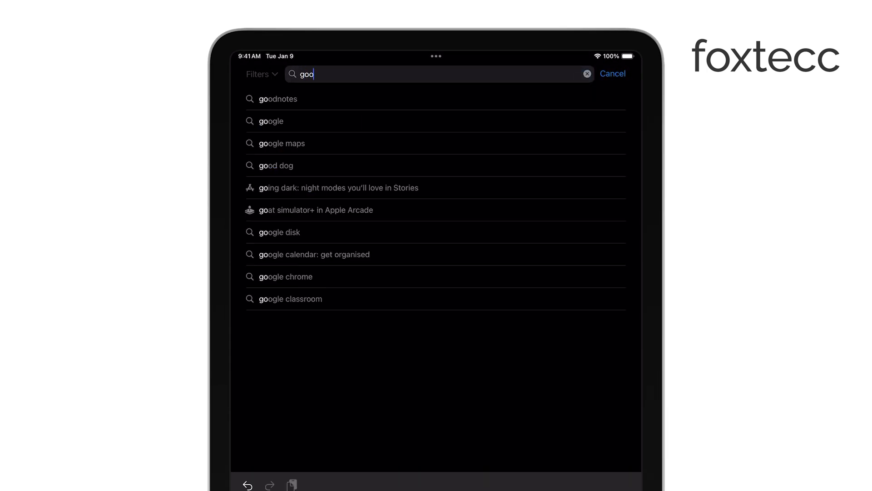
text(google voice)
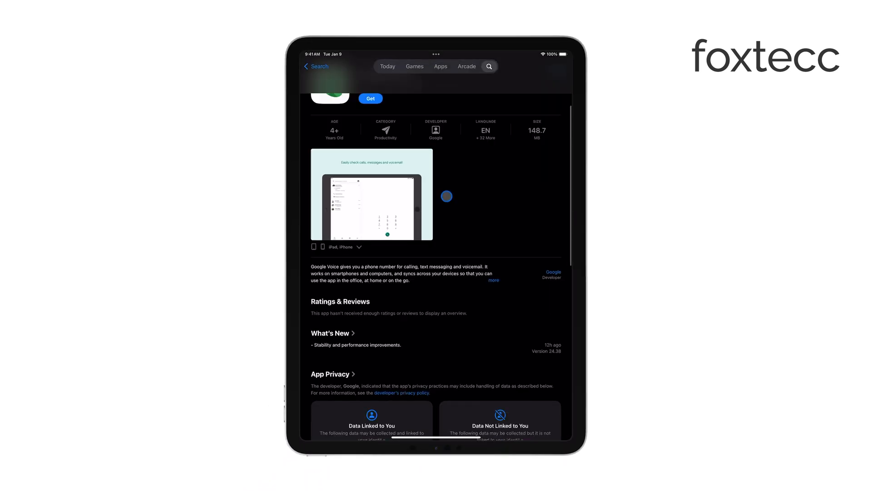
scroll(down, 3)
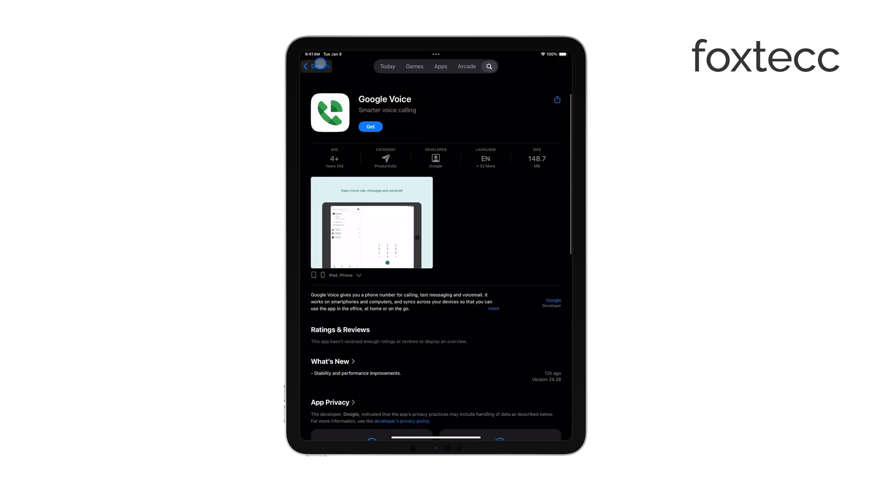
click(488, 66)
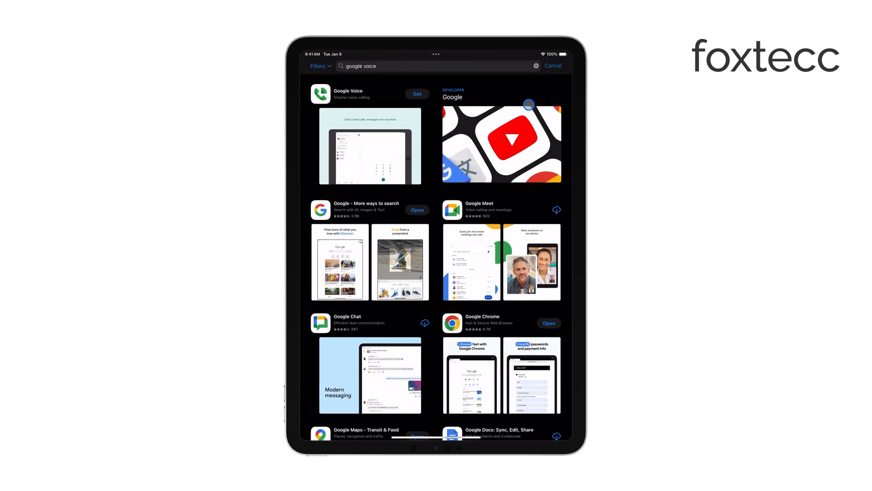